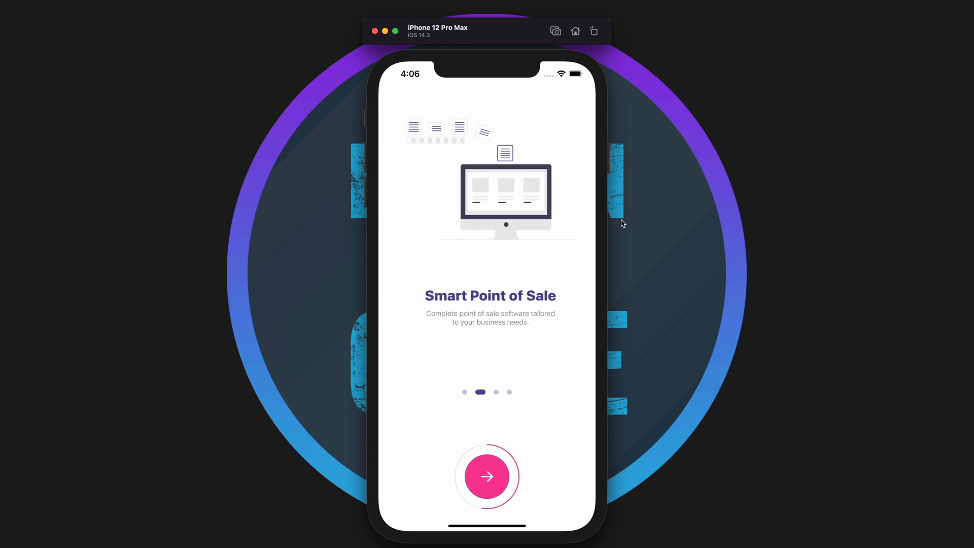
- Advance the onboarding carousel five times until it rests on the Instant Notifications slide
{"action": "left_click", "coordinate": [487, 477]}
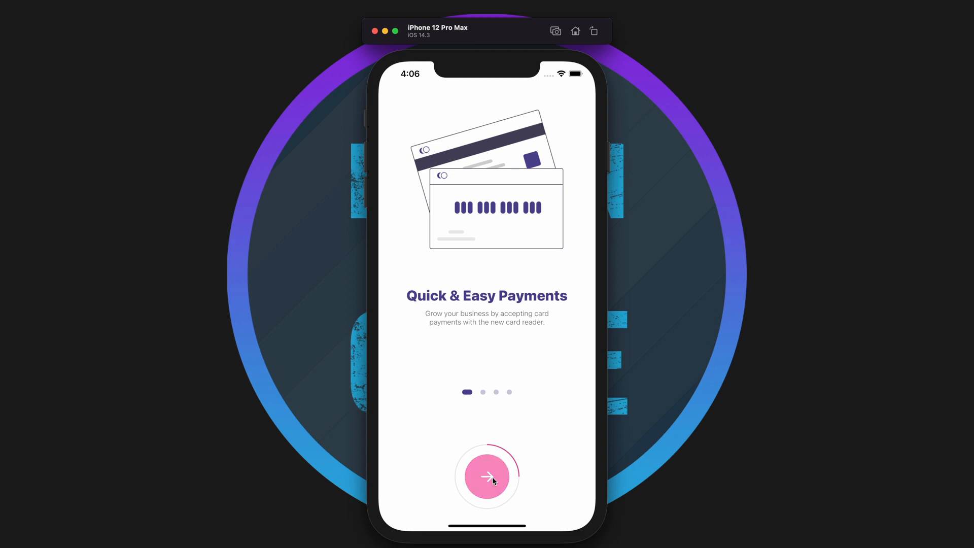
{"action": "left_click", "coordinate": [486, 477]}
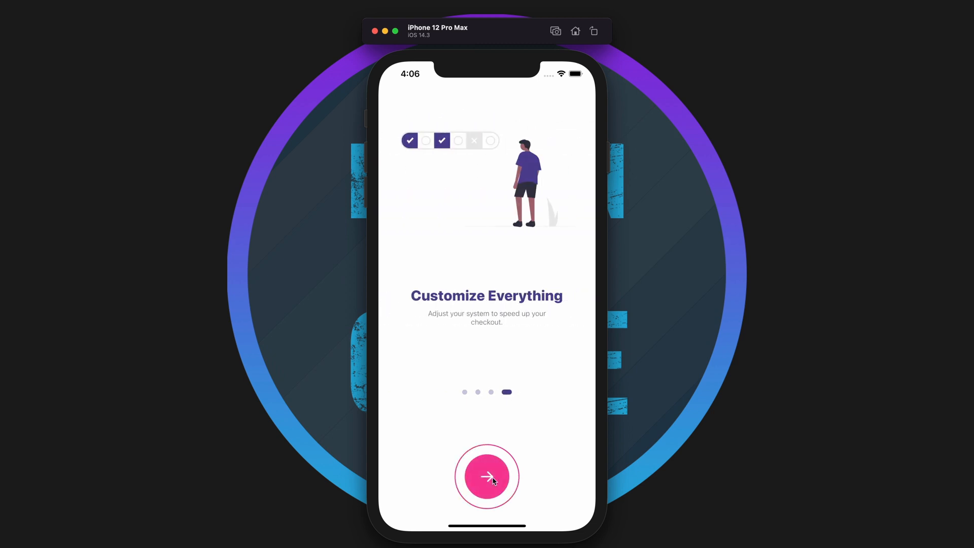
{"action": "left_click", "coordinate": [487, 477]}
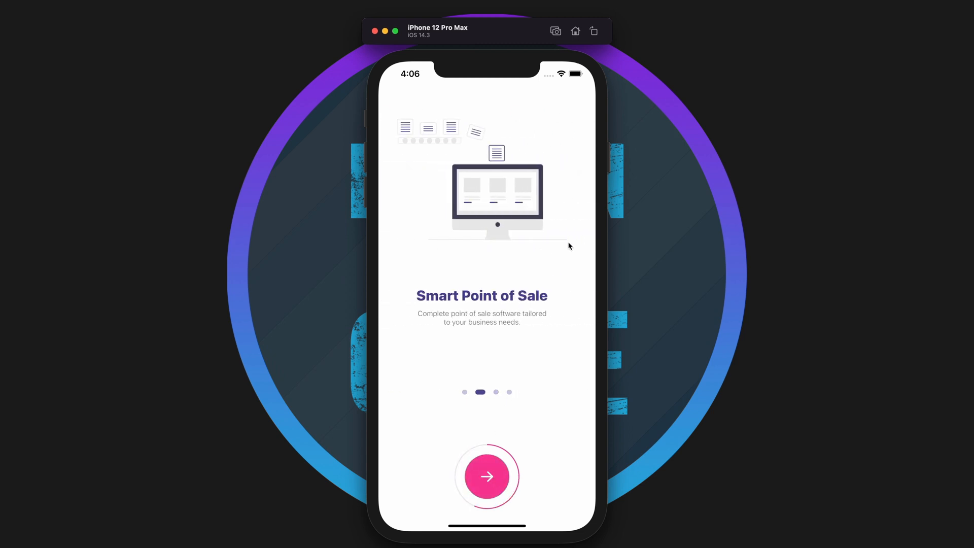
{"action": "left_click", "coordinate": [487, 477]}
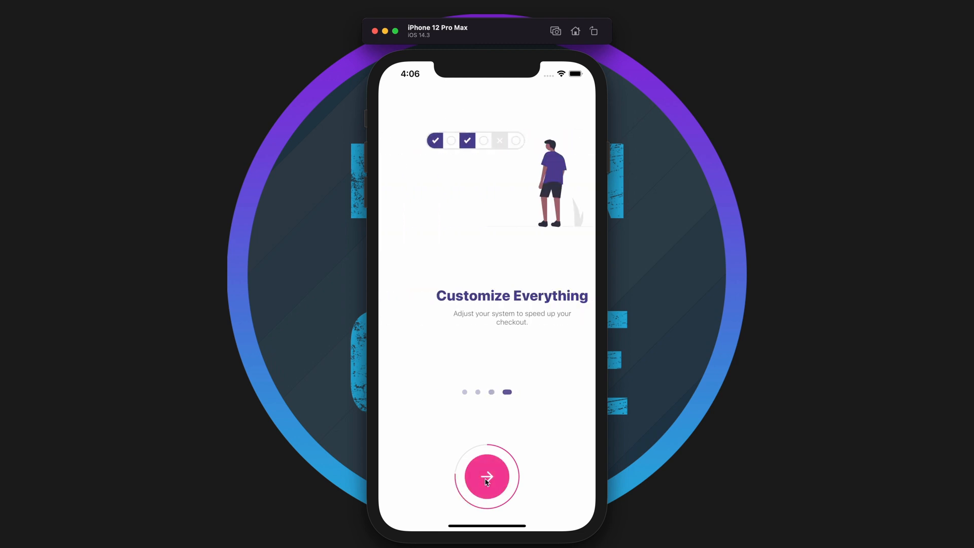
{"action": "left_click", "coordinate": [487, 477]}
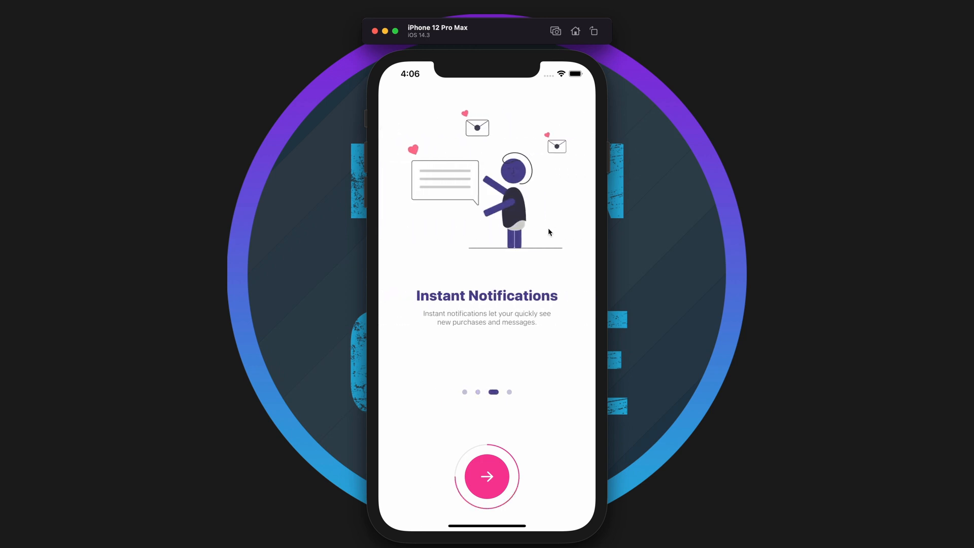
{"action": "mouse_move", "coordinate": [429, 242]}
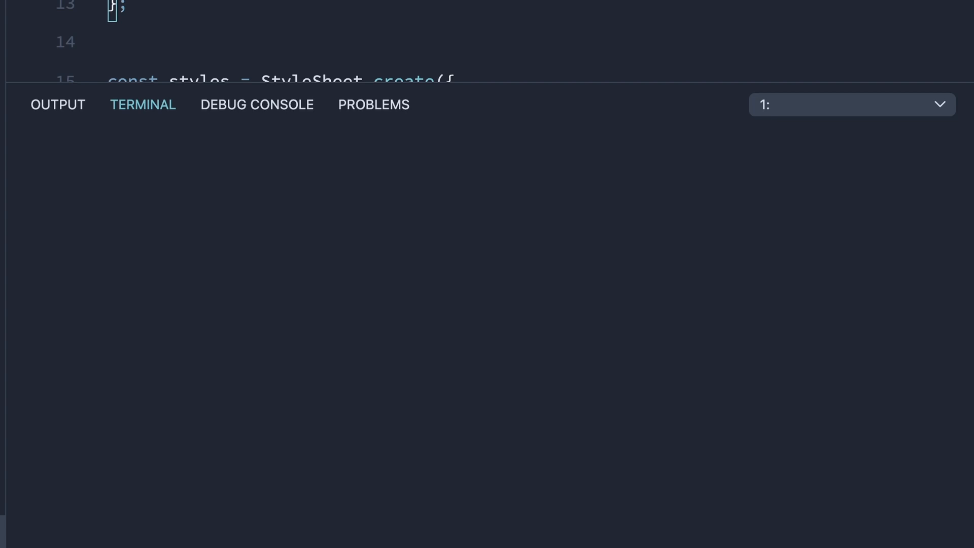
{"action": "type", "text": "yarn add @react-native-async-storage/async-storage"}
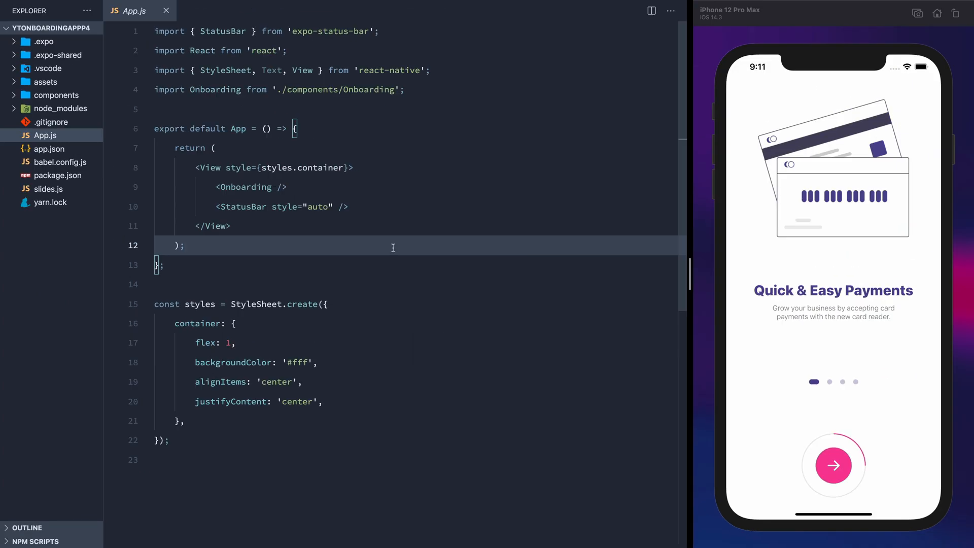
{"action": "right_click", "coordinate": [56, 96]}
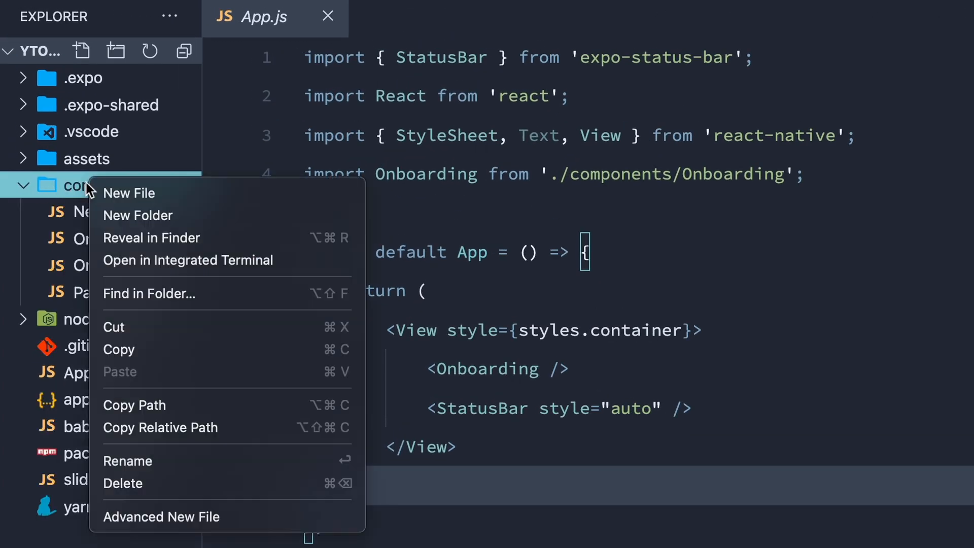
{"action": "left_click", "coordinate": [129, 193]}
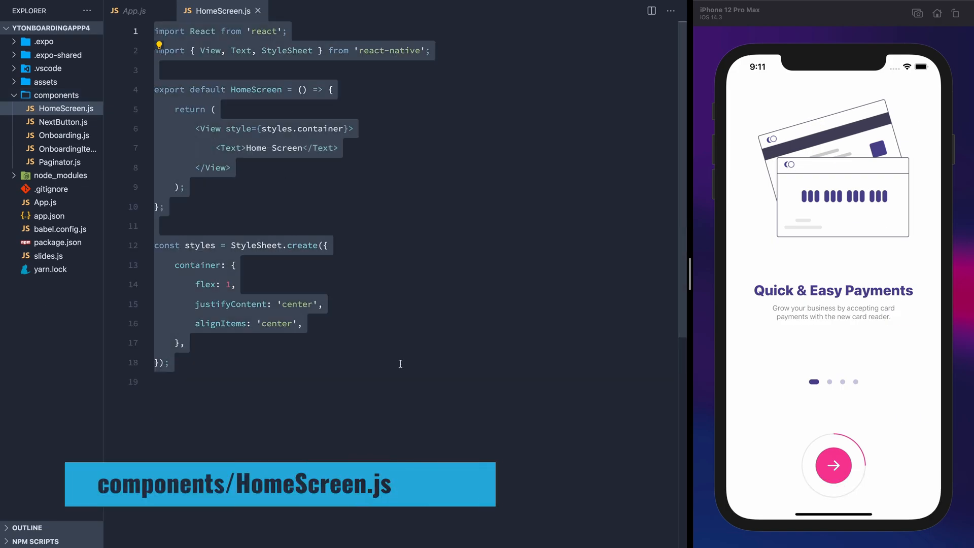
{"action": "left_click", "coordinate": [132, 10]}
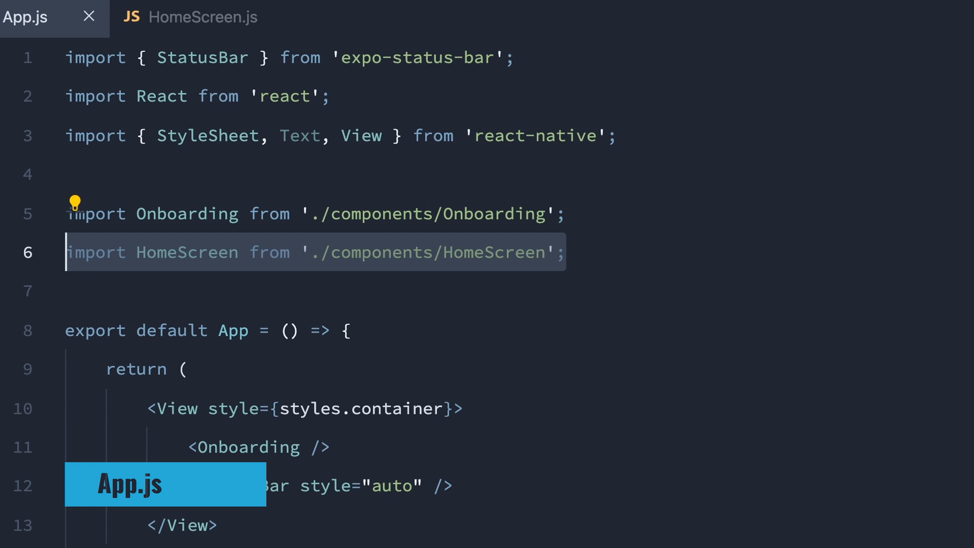
- Import AsyncStorage, write a Loading View with a large ActivityIndicator, and add viewedOnboarding state
{"action": "type", "text": "import AsyncStorage from '@react-native-async-storage/async-storage';"}
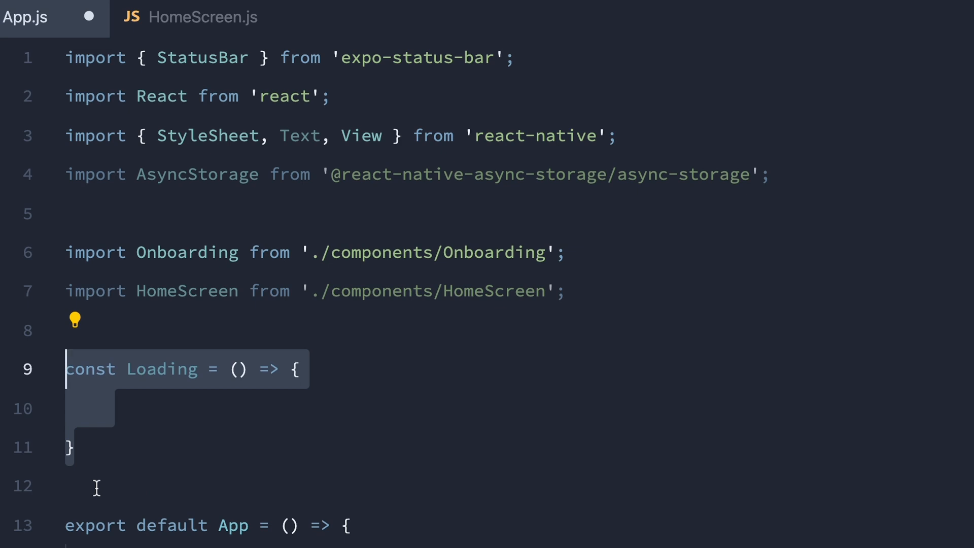
{"action": "type", "text": "<View>"}
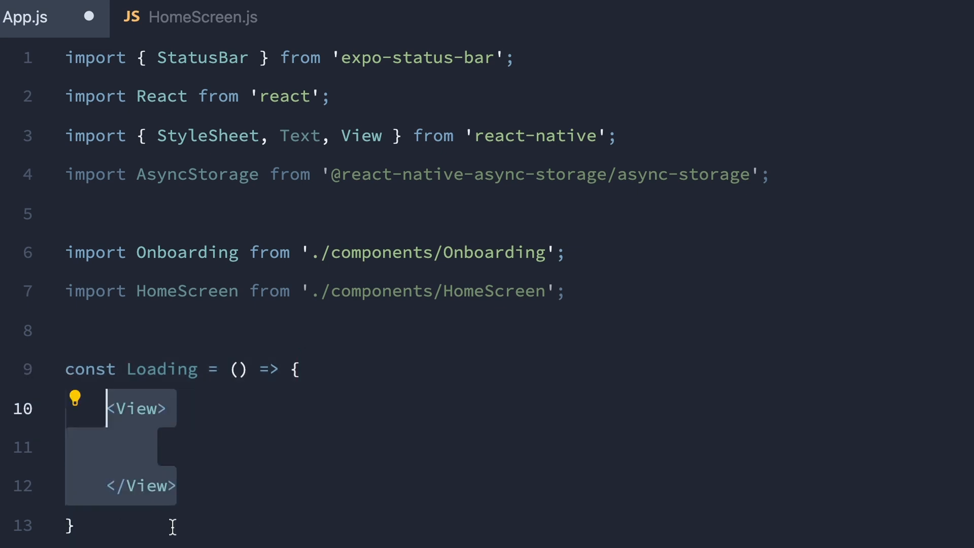
{"action": "type", "text": "<ActivityIndicator size={large} />"}
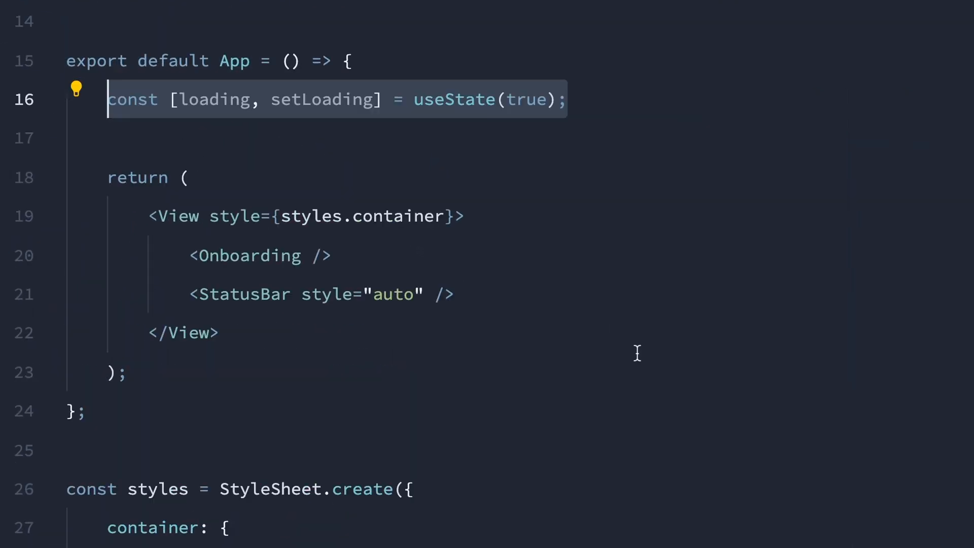
{"action": "type", "text": "const [viewedOnboarding, setViewedOnboarding] = useState(false);"}
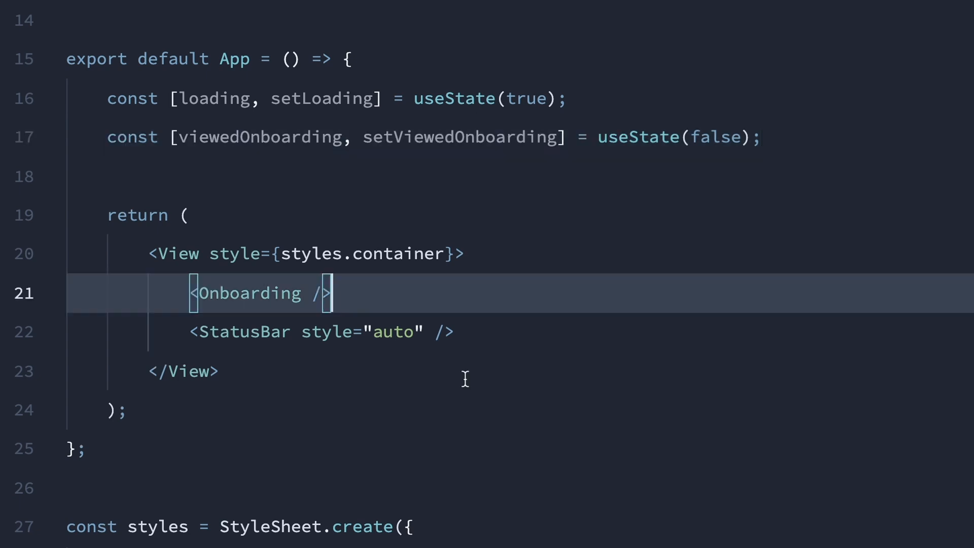
- Replace <Onboarding /> with loading ? <Loading /> : viewedOnboarding ? <HomeScreen /> : <Onboarding />
{"action": "key", "text": "Delete"}
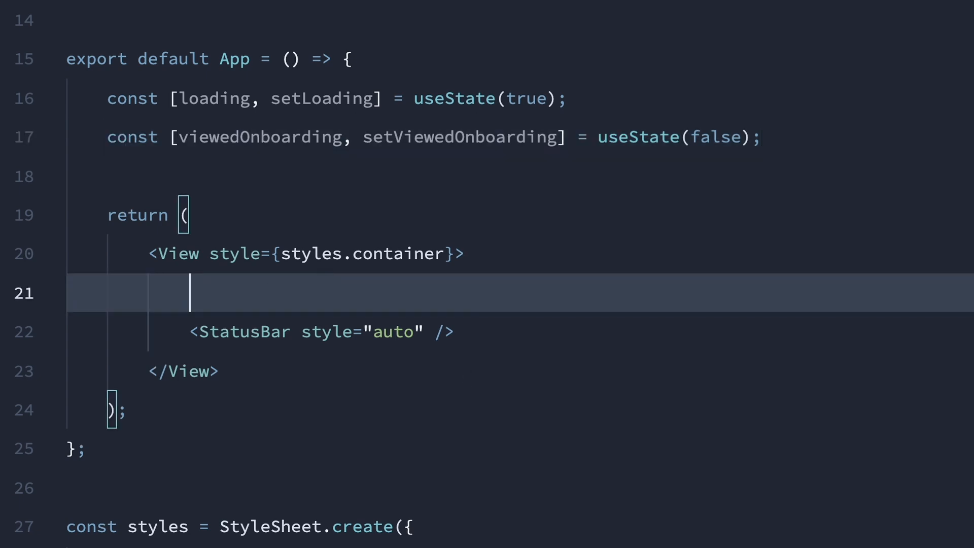
{"action": "type", "text": "{loading"}
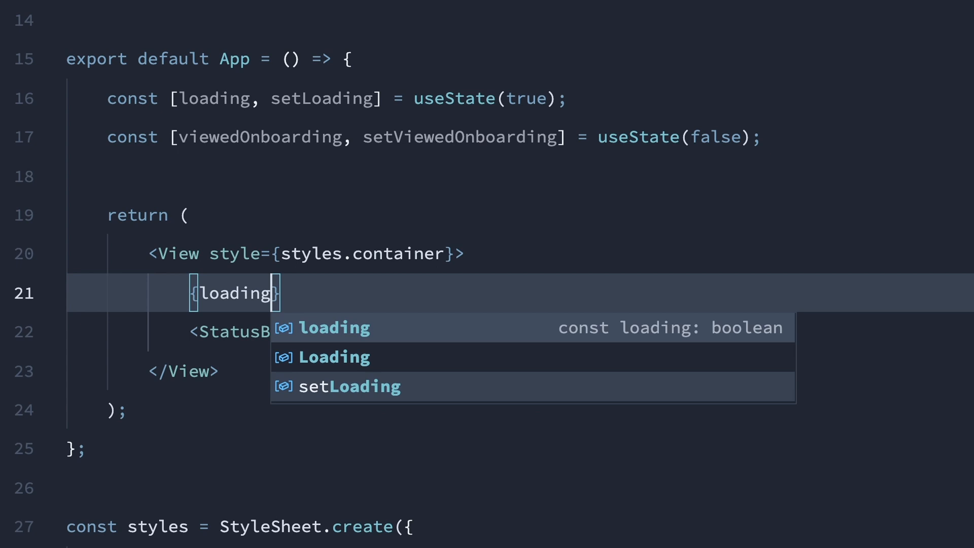
{"action": "type", "text": "? <Loading /> }"}
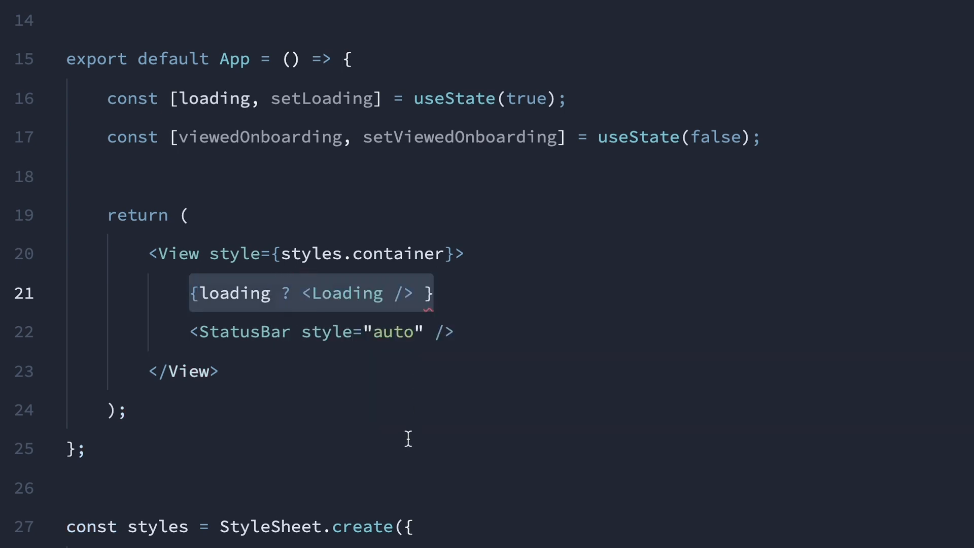
{"action": "type", "text": ": viewedOnboarding ? <HomeScreen />"}
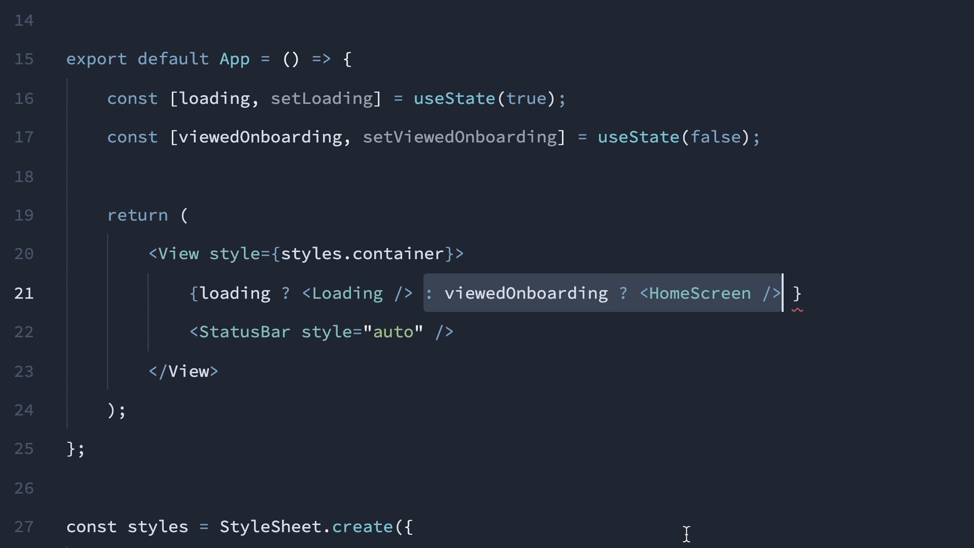
{"action": "type", "text": ": <Onboarding />"}
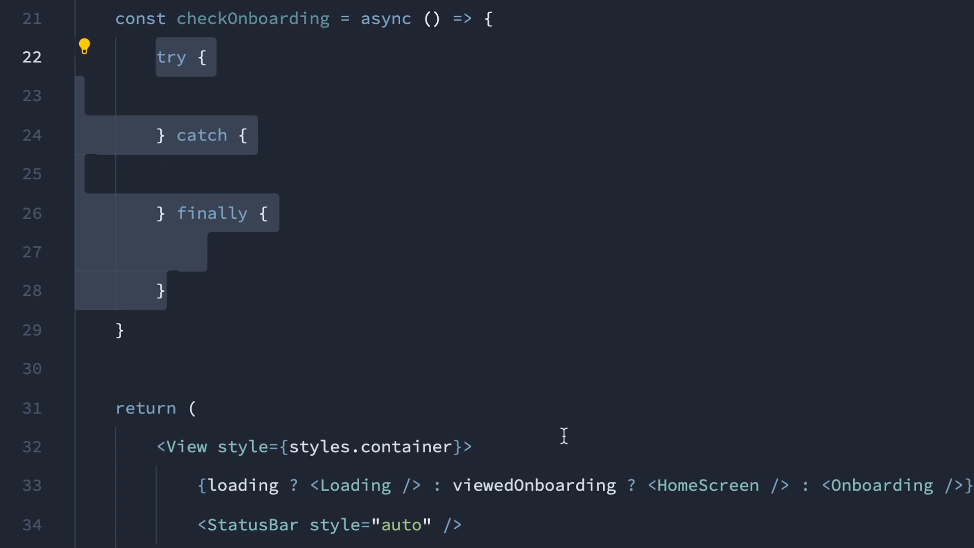
{"action": "type", "text": "const value = await AsyncStorage.getItem('@viewedOnboarding');"}
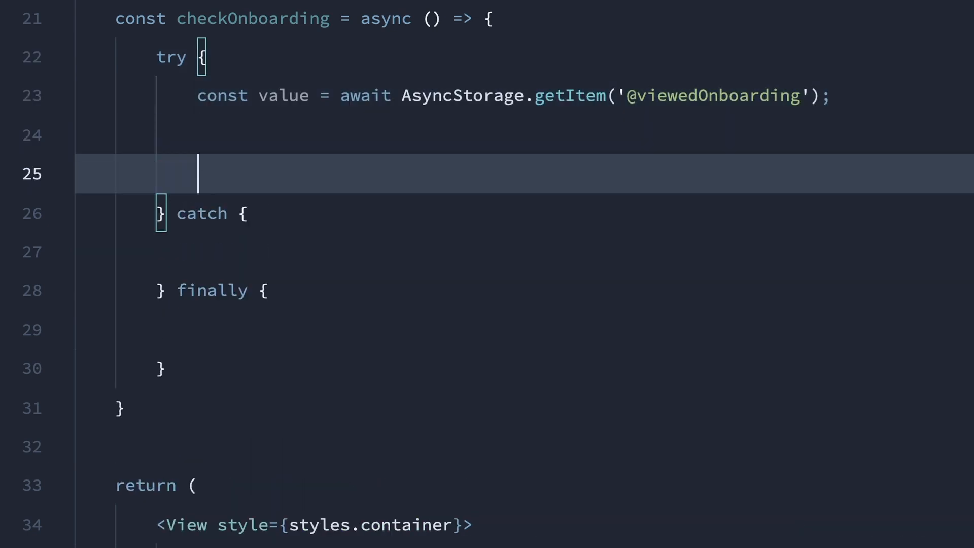
{"action": "type", "text": "if (value !== null) {"}
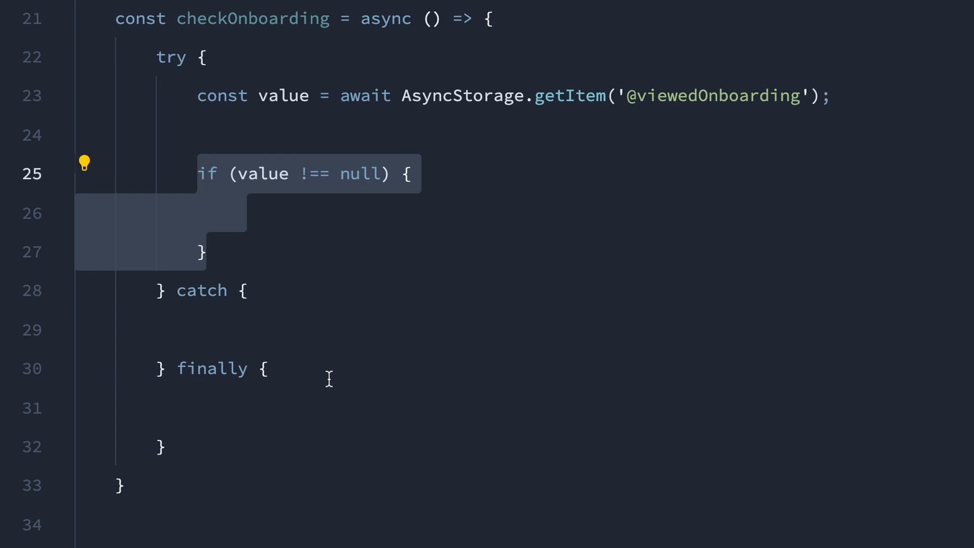
{"action": "left_click", "coordinate": [199, 173]}
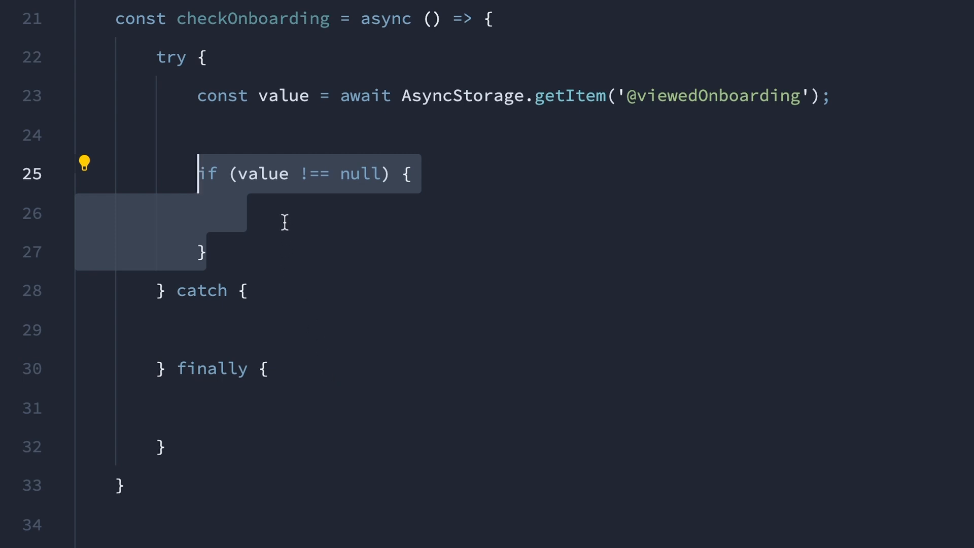
{"action": "type", "text": "setViewedOnboarding(true)"}
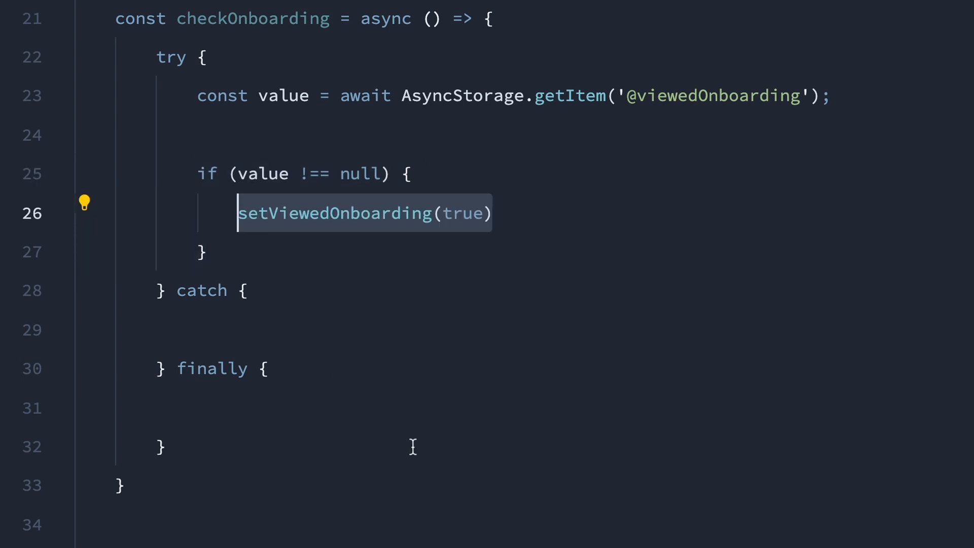
{"action": "type", "text": "console.log('Error @checkOnboarding: ', err)"}
{"action": "left_click", "coordinate": [186, 290]}
{"action": "type", "text": "(err) "}
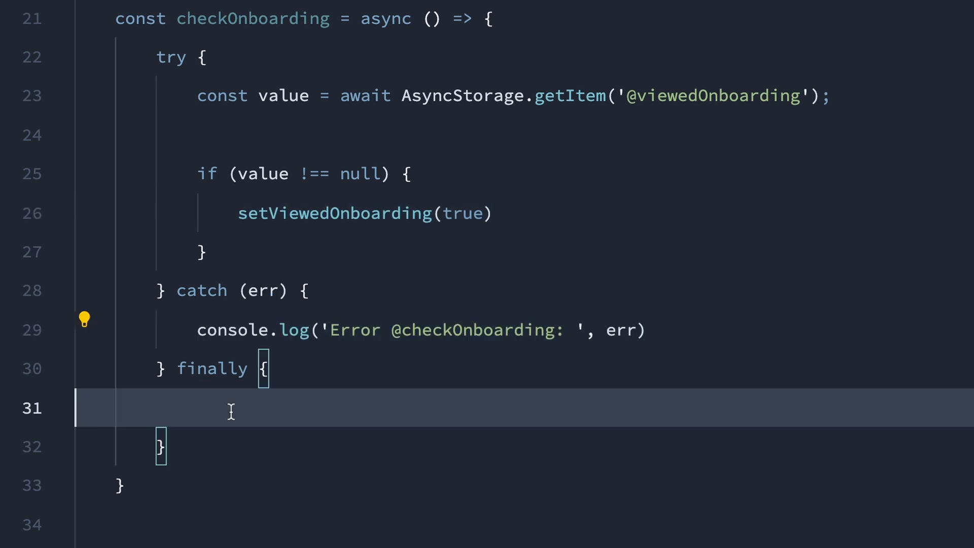
{"action": "type", "text": "setLoading(false)"}
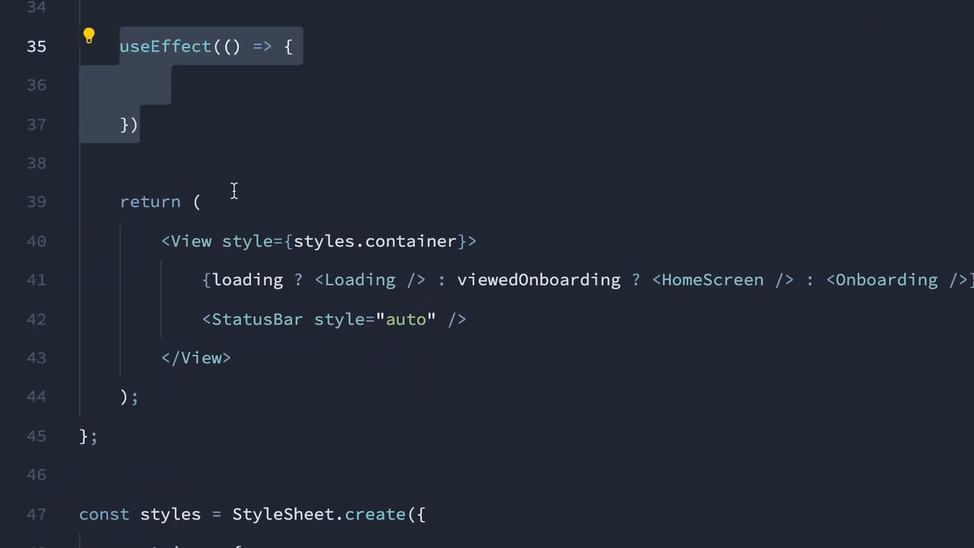
- Call checkOnboarding() in useEffect with an empty [] dependency array
{"action": "type", "text": "checkOnboarding();"}
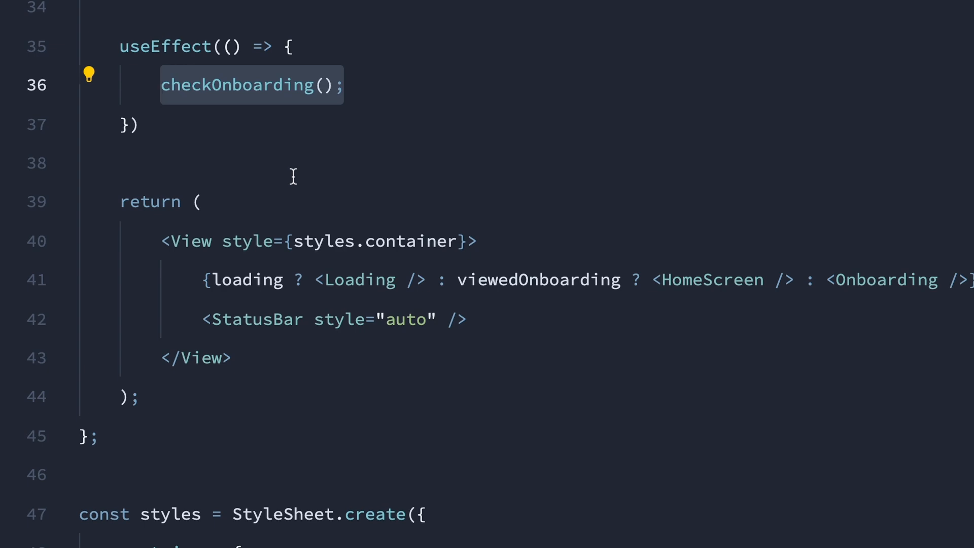
{"action": "type", "text": ", []"}
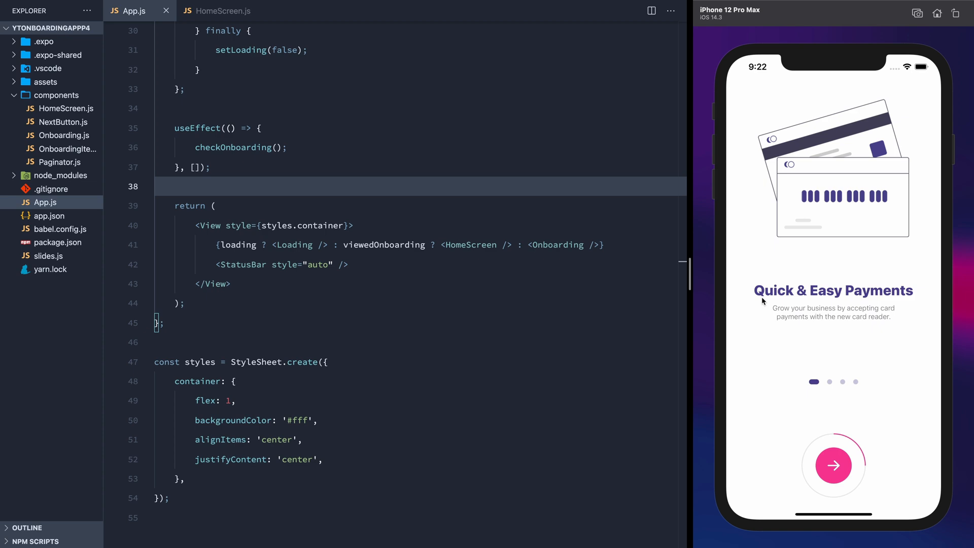
{"action": "left_click", "coordinate": [65, 135]}
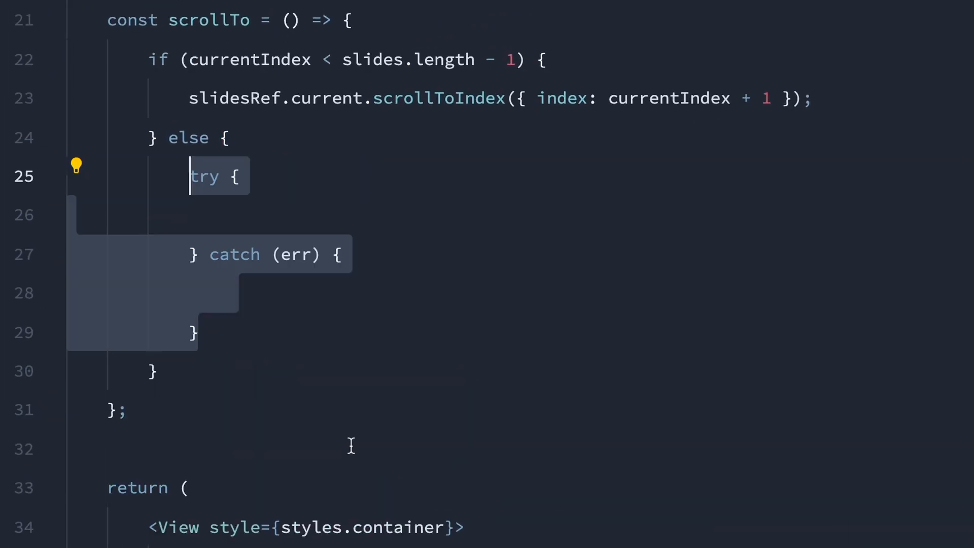
{"action": "type", "text": "await AsyncStorage.setItem('@viewedOnboarding', 'true');"}
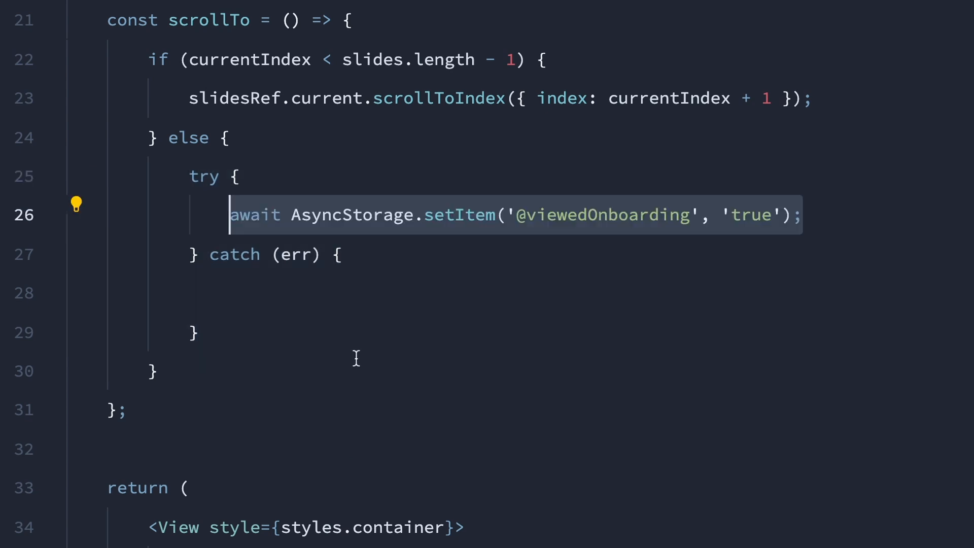
{"action": "mouse_move", "coordinate": [281, 26]}
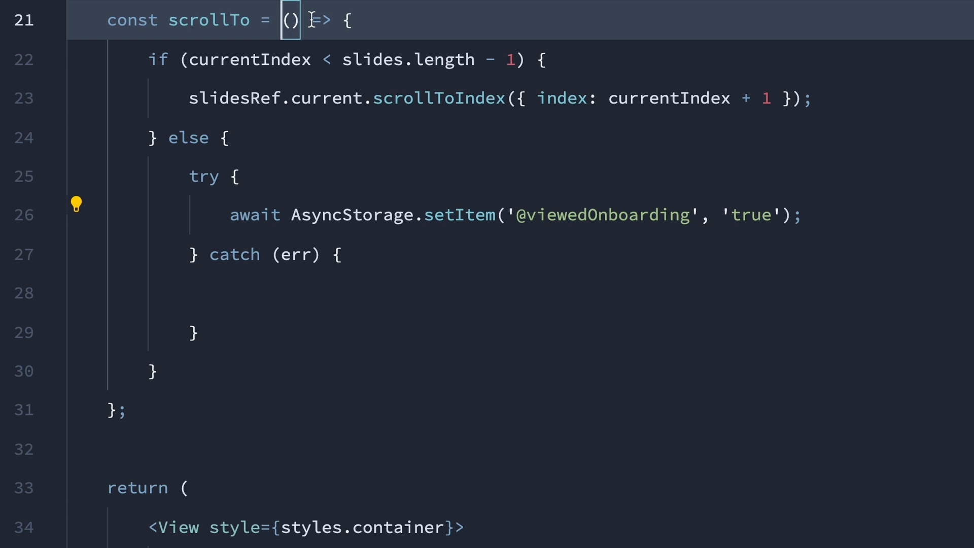
{"action": "type", "text": "async"}
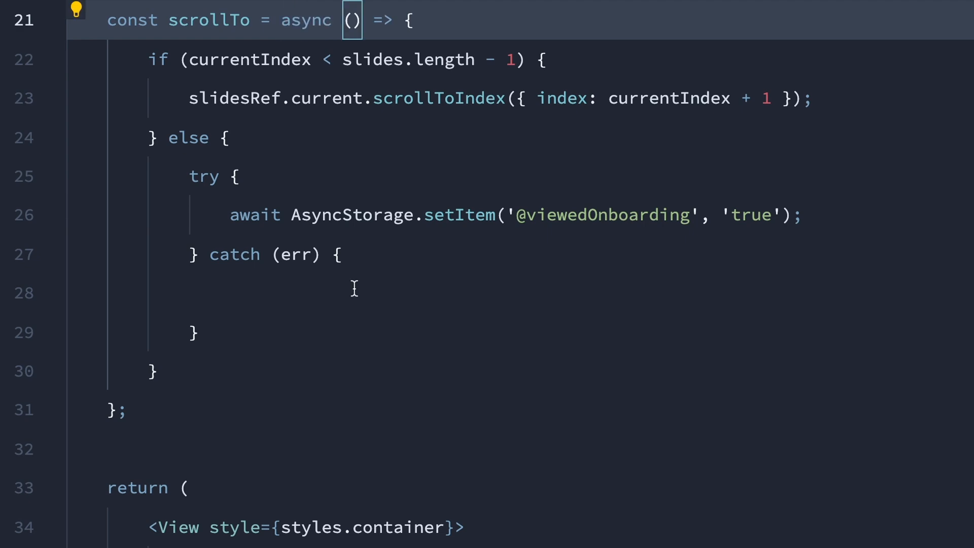
{"action": "type", "text": "console.log('Error @setItem: ', err);"}
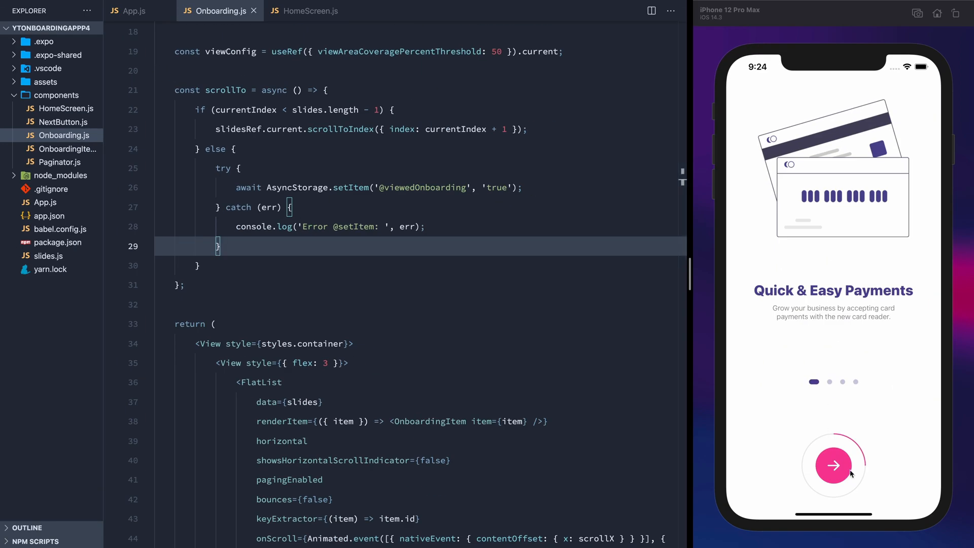
- Tap through the remaining onboarding slides until the app lands on the Home Screen
{"action": "left_click", "coordinate": [834, 466]}
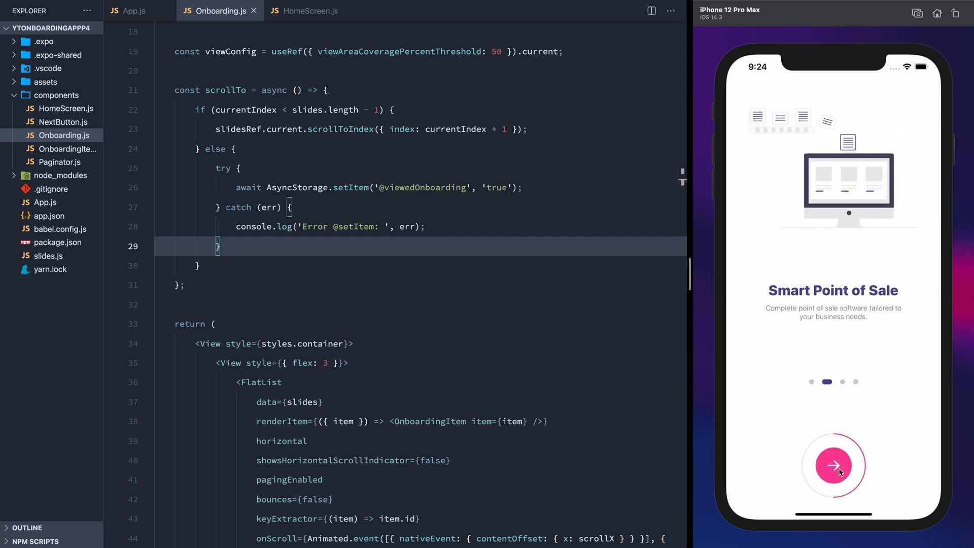
{"action": "left_click", "coordinate": [832, 466]}
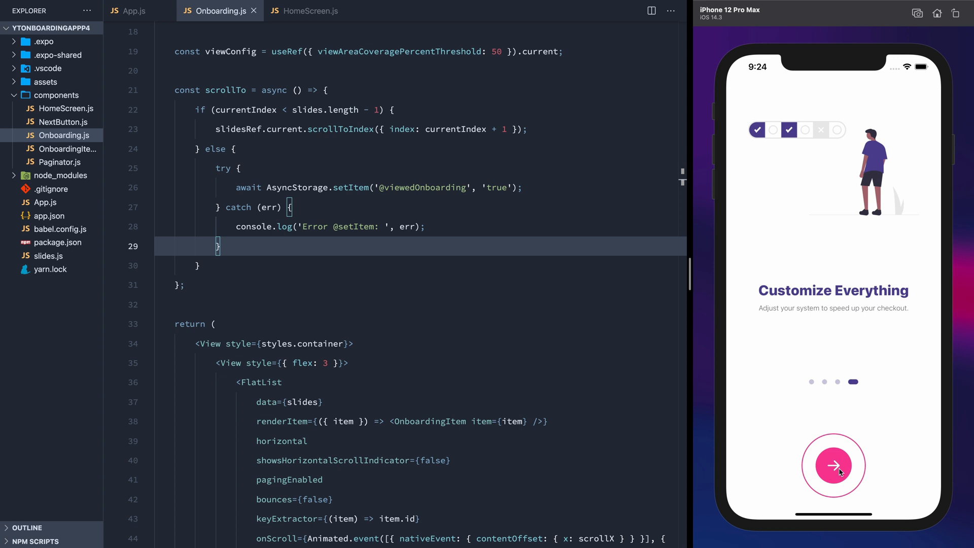
{"action": "left_click", "coordinate": [833, 465]}
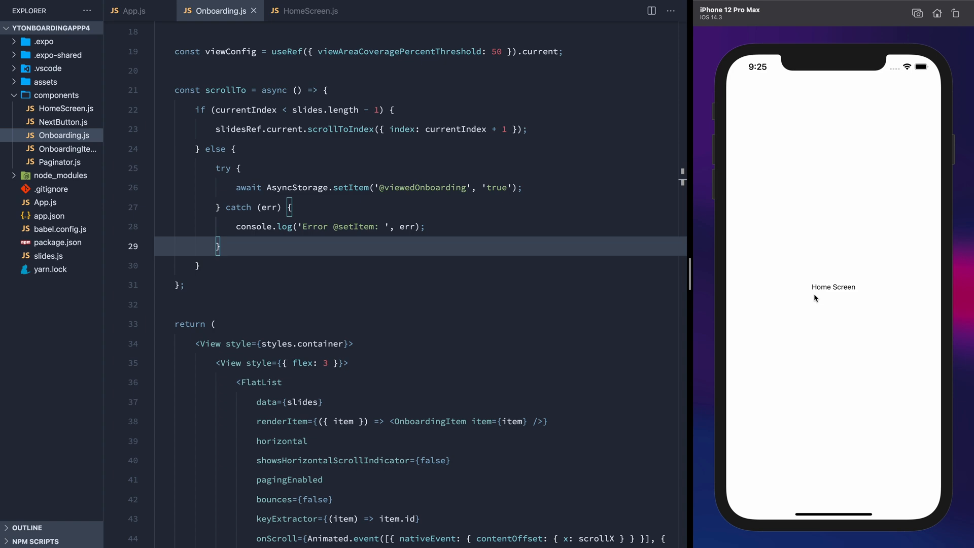
{"action": "mouse_move", "coordinate": [808, 317]}
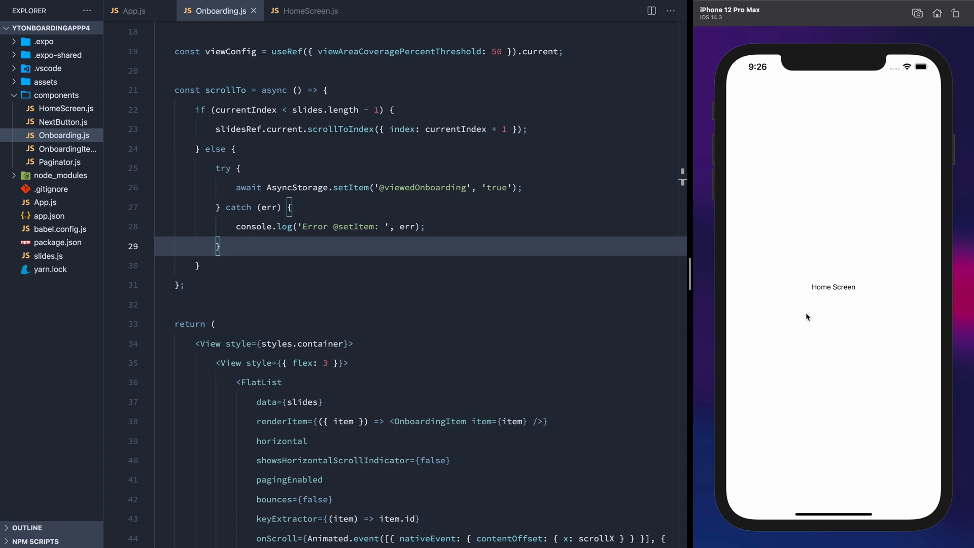
- In HomeScreen.js, add an empty TouchableOpacity below the Home Screen text and place the cursor inside it
{"action": "left_click", "coordinate": [308, 10]}
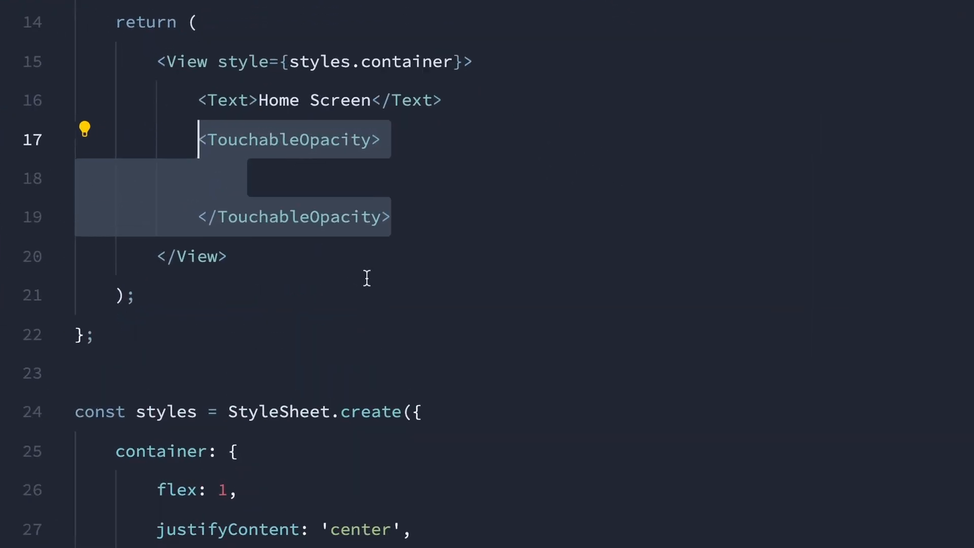
{"action": "left_click", "coordinate": [347, 179]}
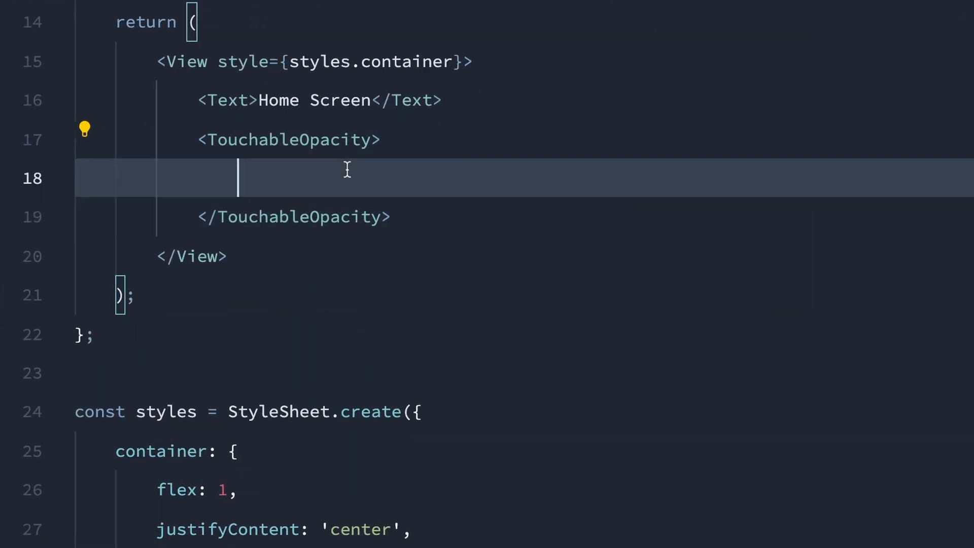